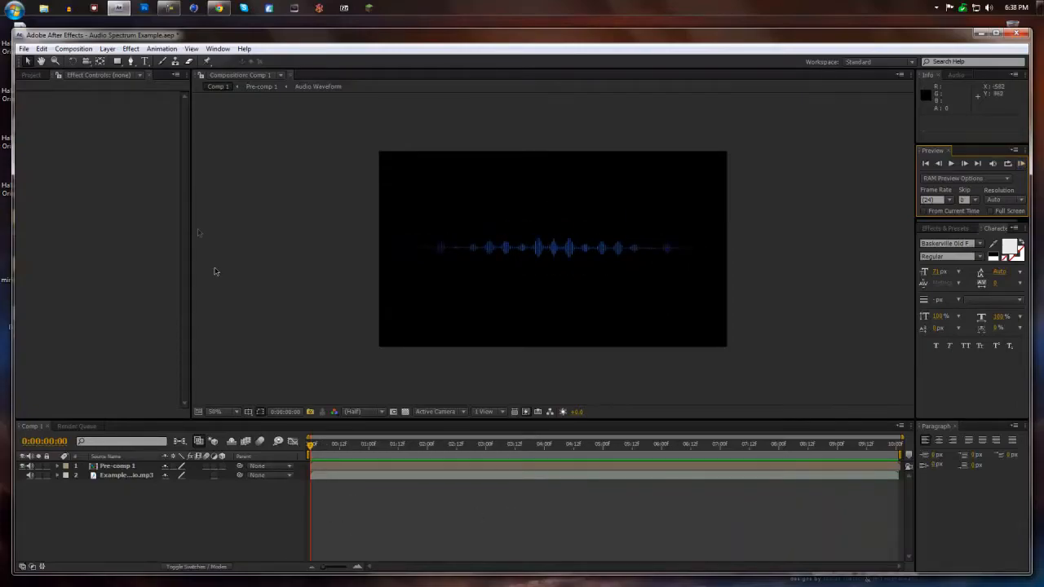
- Create Comp 3 at 1280x720 and 24 fps with the example audio track
left_click(73, 48)
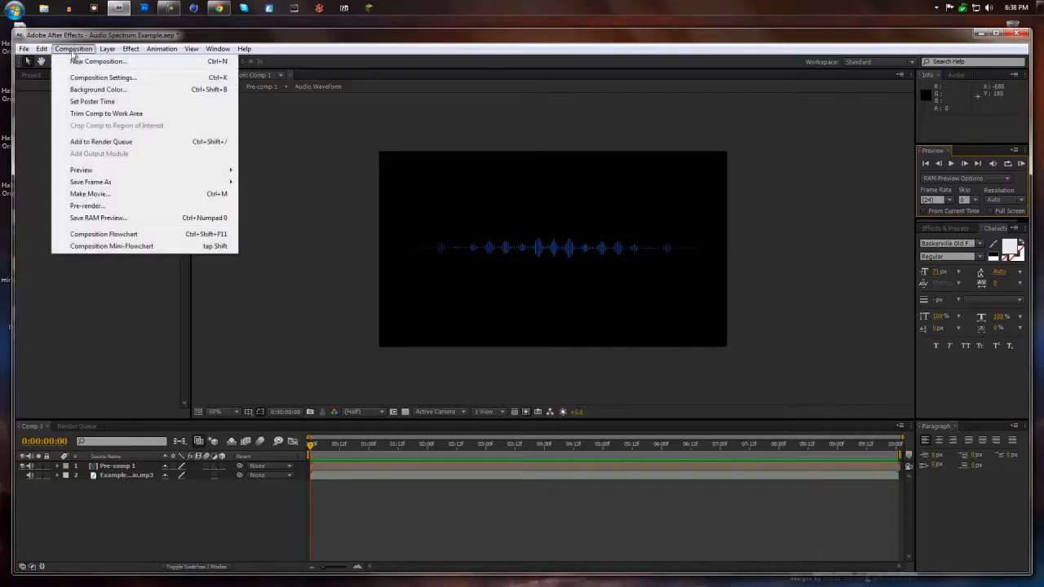
left_click(102, 76)
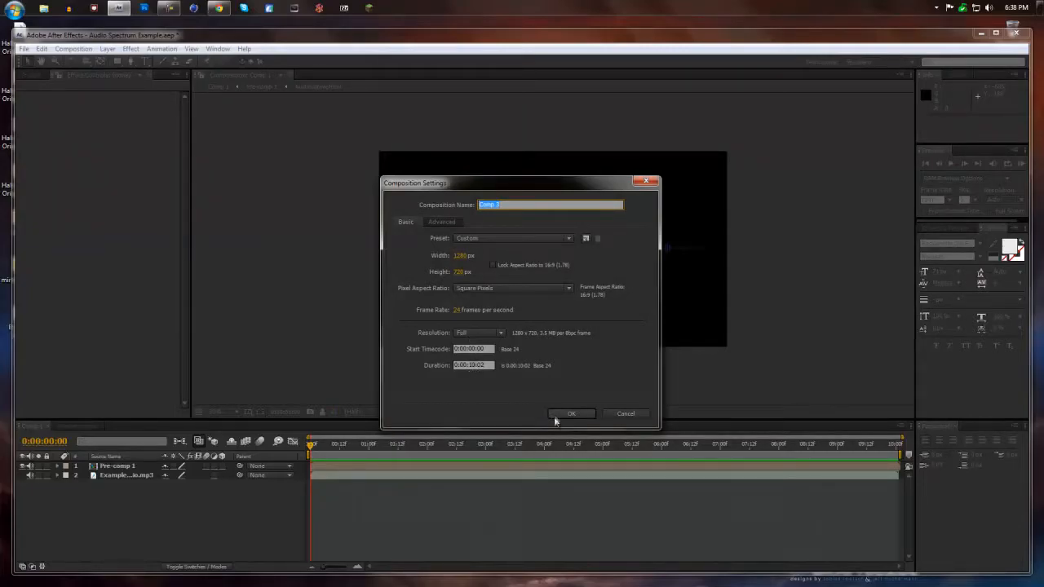
left_click(571, 414)
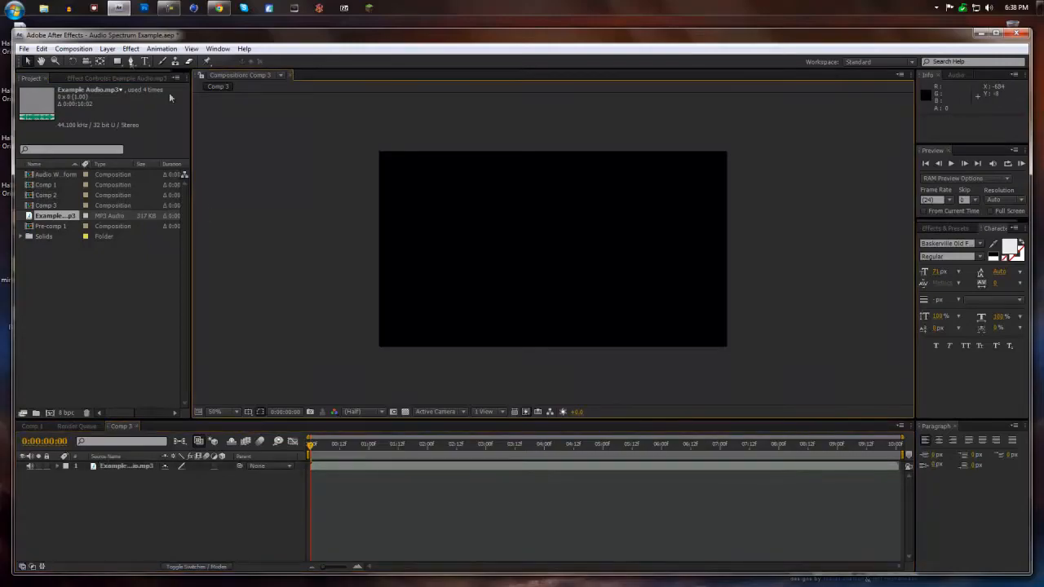
- Add a comp-size 1280x720 dark gray solid above the example MP3 in Comp 3
left_click(107, 49)
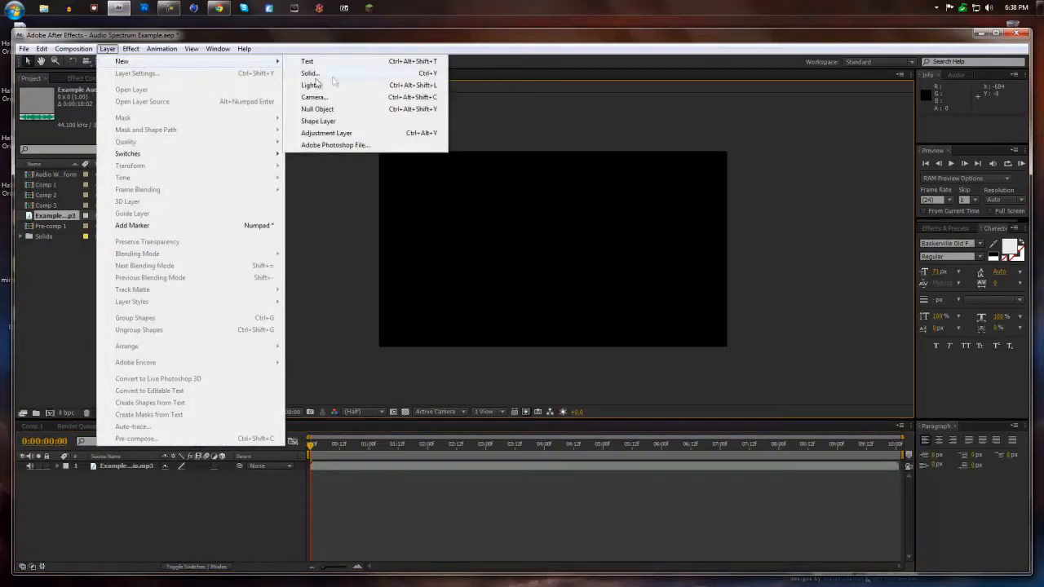
left_click(310, 73)
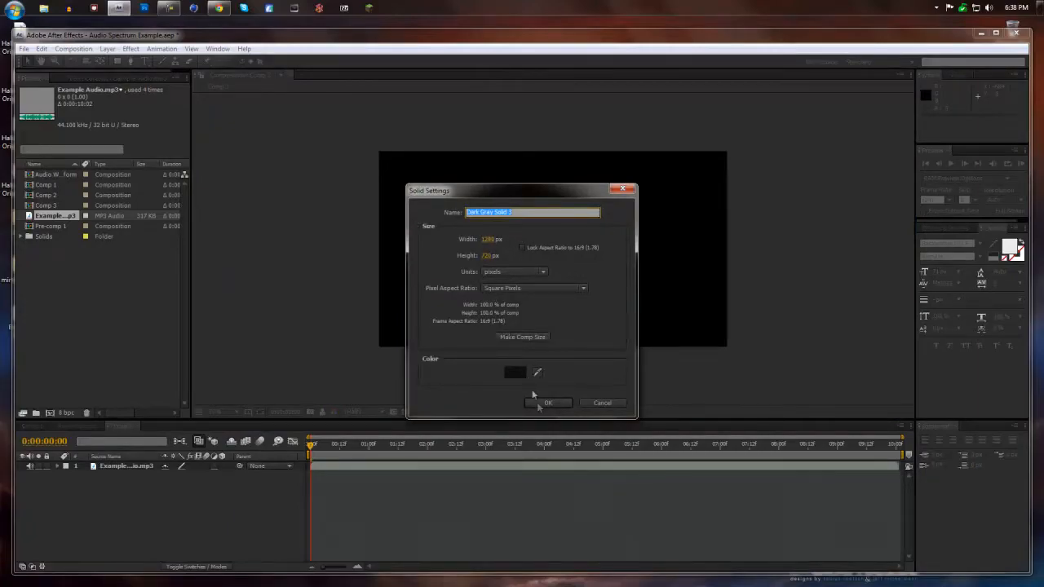
left_click(549, 403)
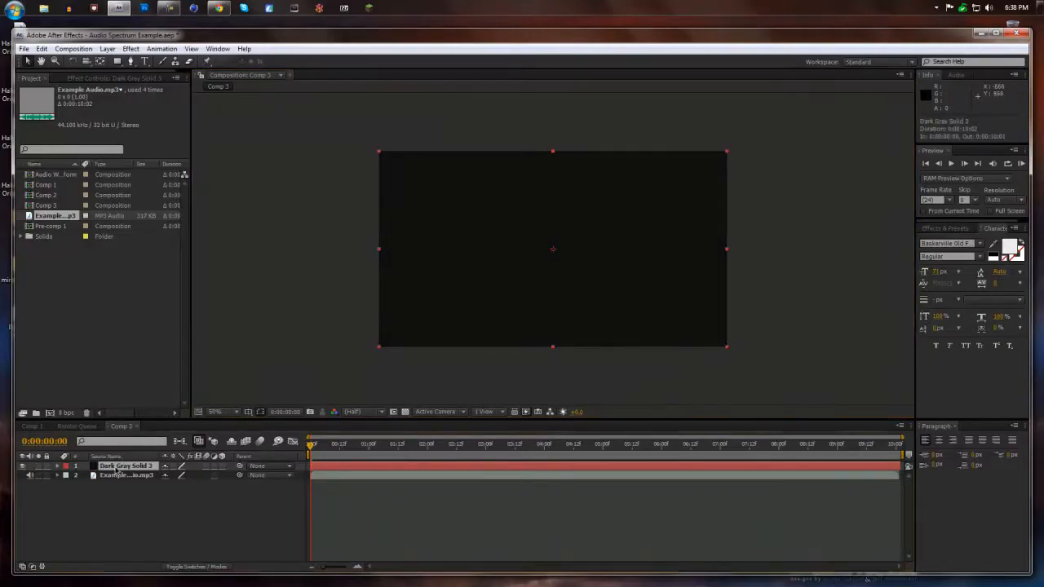
- Apply Audio Spectrum to the solid with Audio Layer set to 2. Example Audio.mp3
left_click(131, 48)
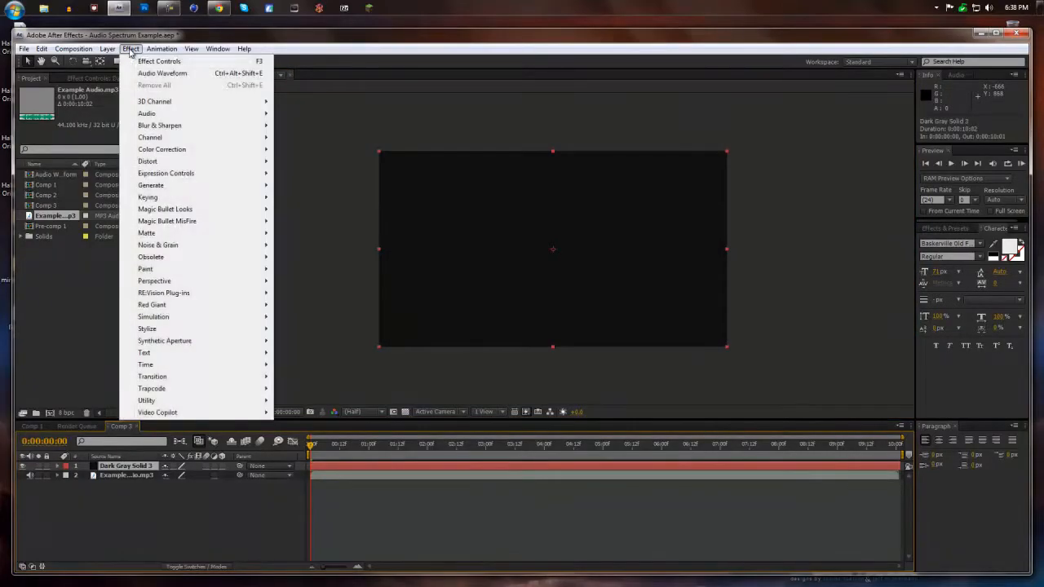
mouse_move(151, 185)
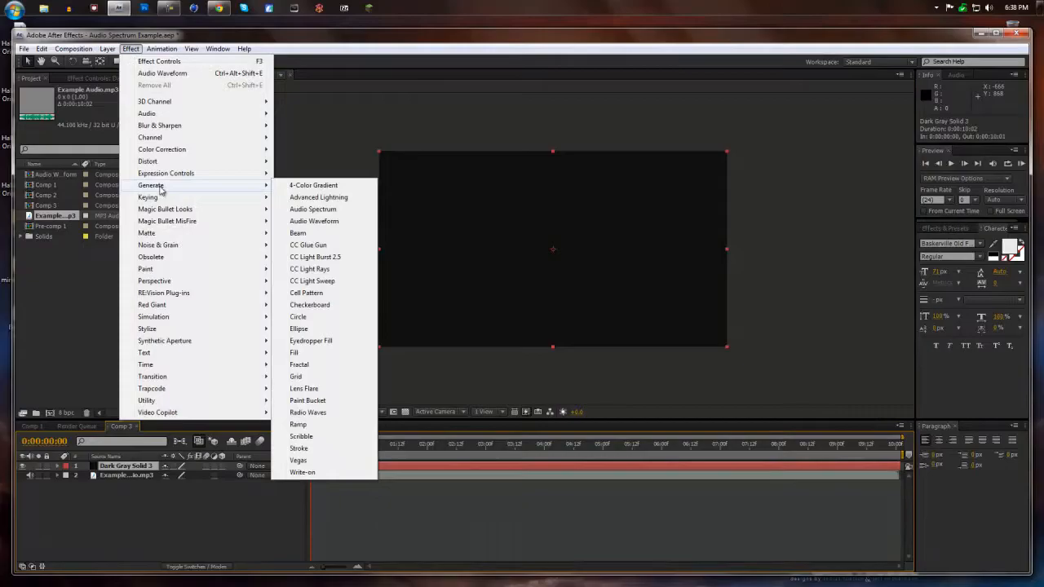
left_click(313, 209)
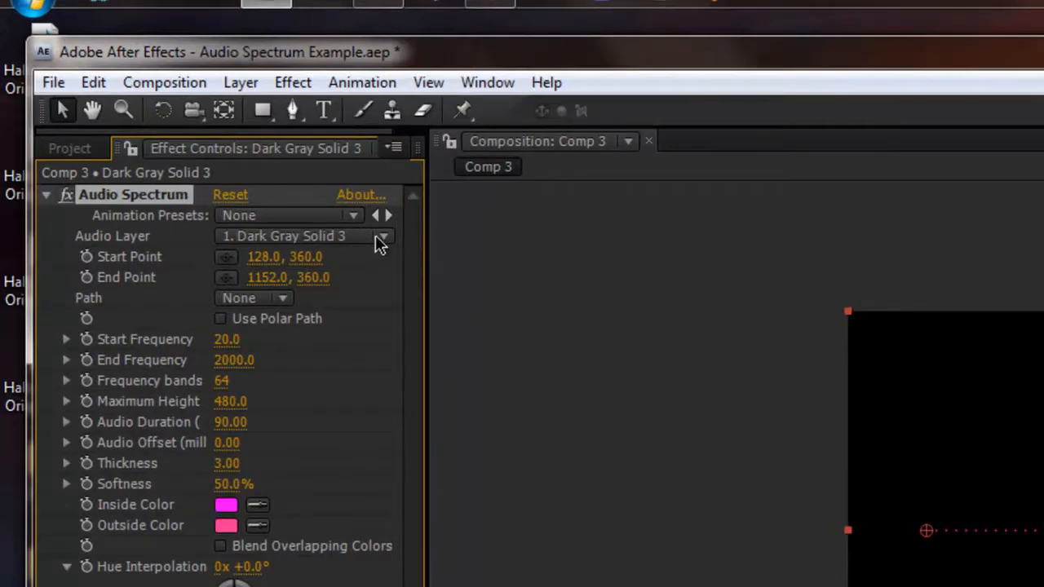
left_click(381, 236)
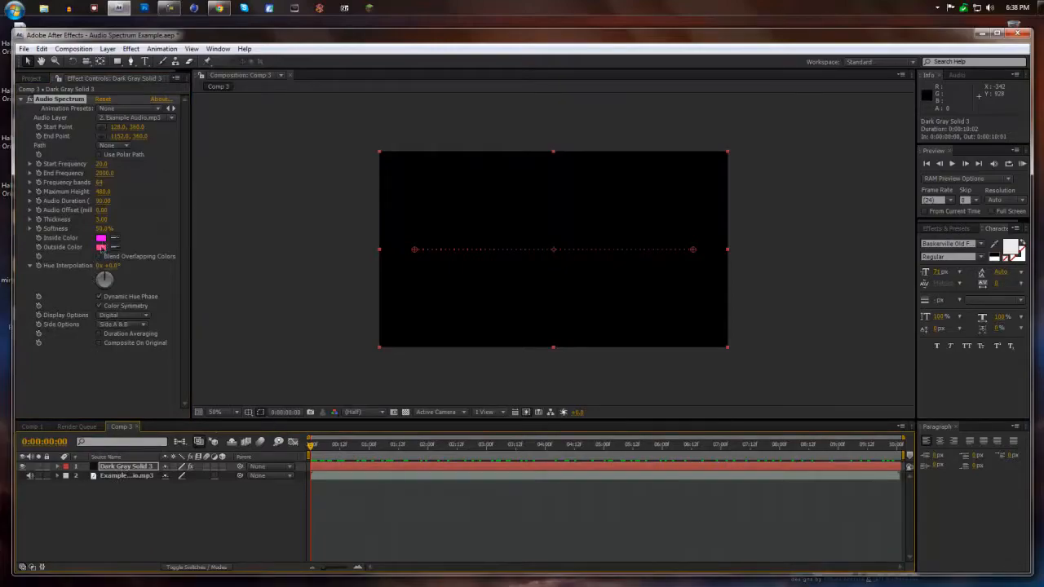
- Set the spectrum's Inside Color to light blue and Outside Color to deep blue
left_click(100, 237)
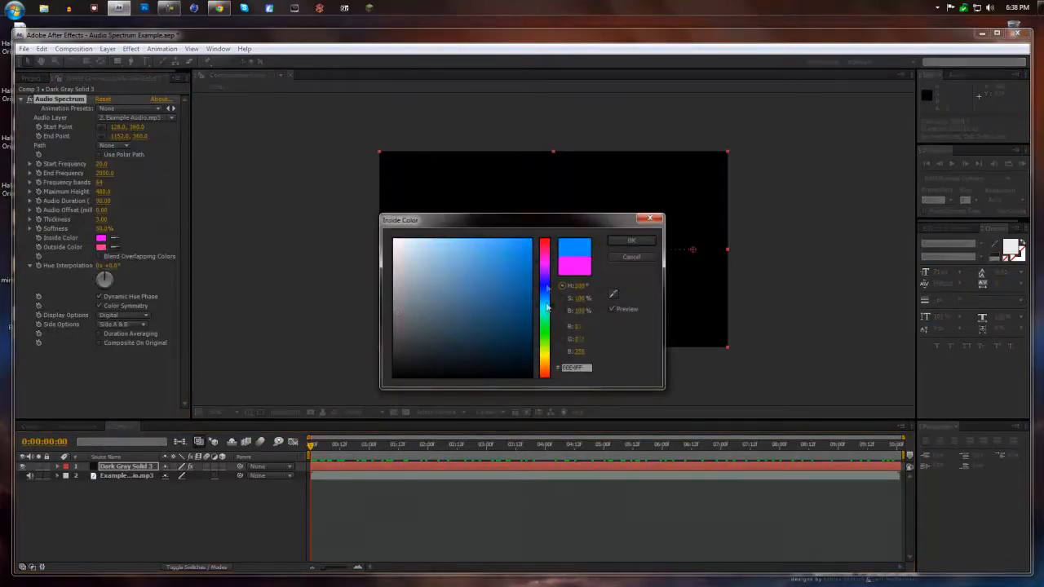
left_click(517, 301)
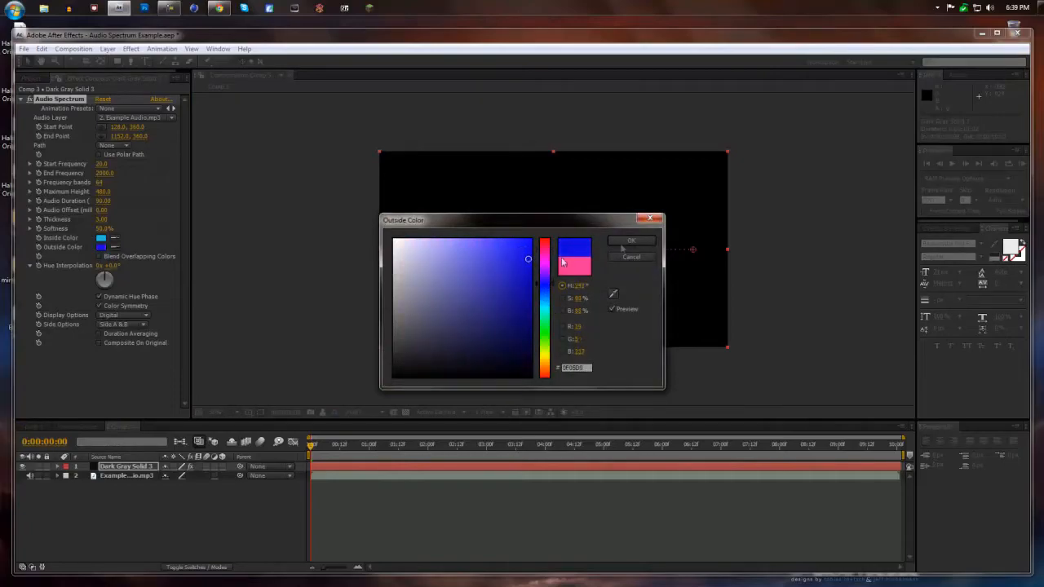
left_click(630, 241)
type("100")
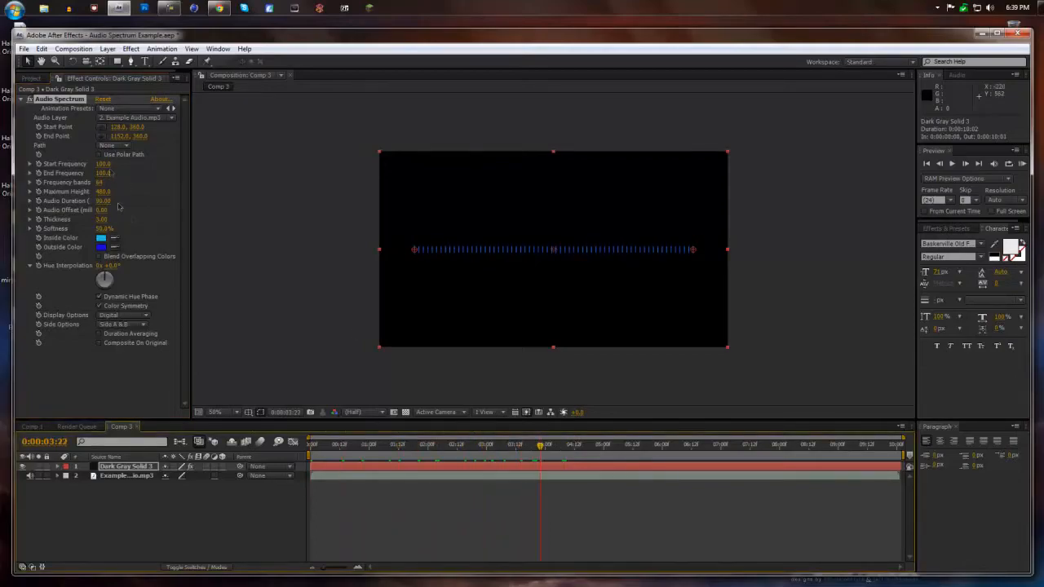
- Set end frequency, 172 bands, height, thickness 1.90, softness 97%, and preview
left_click(104, 173)
type("1000")
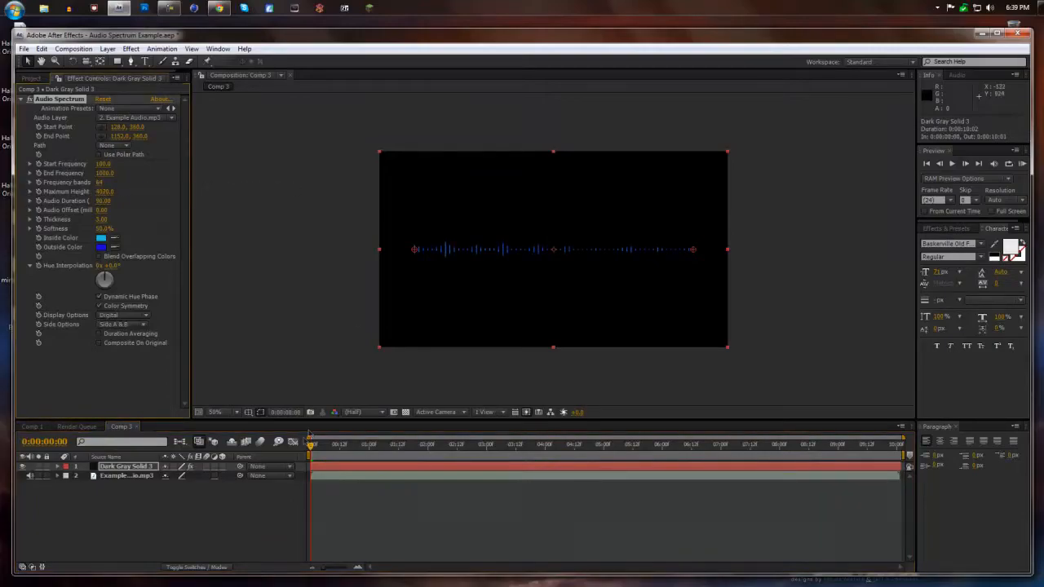
left_click(527, 444)
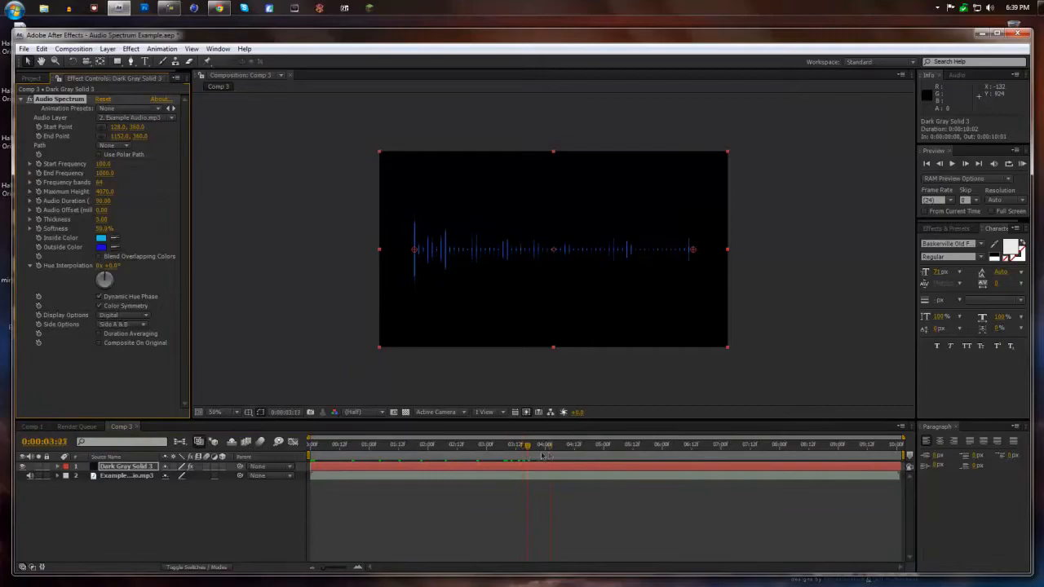
left_click(600, 444)
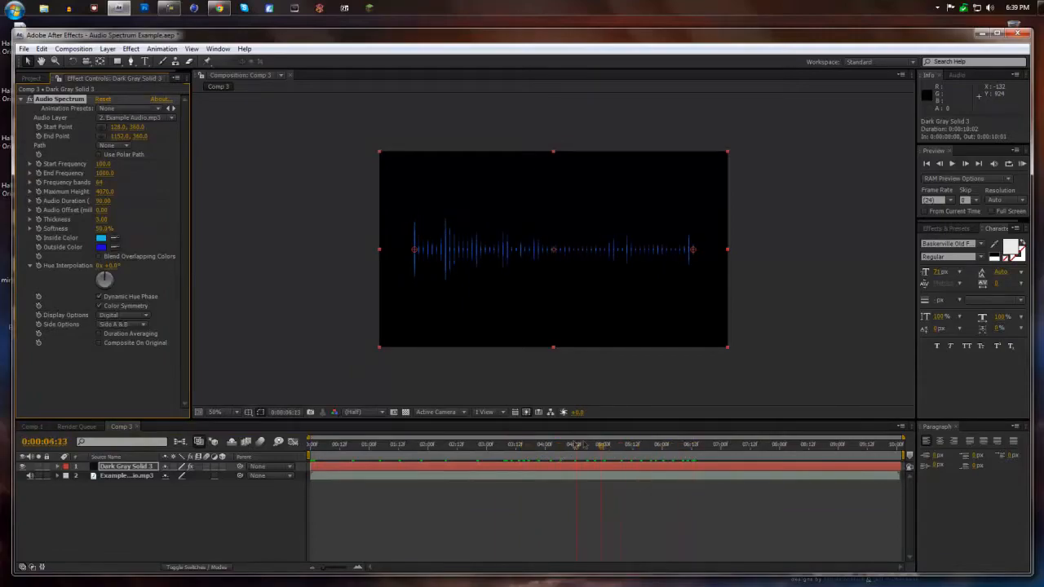
left_click(626, 444)
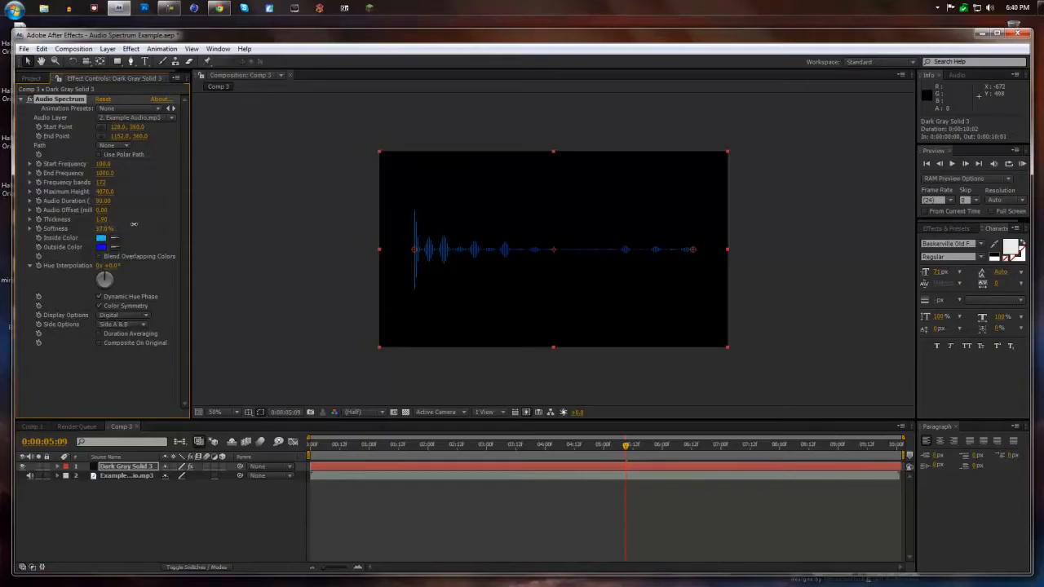
mouse_move(626, 447)
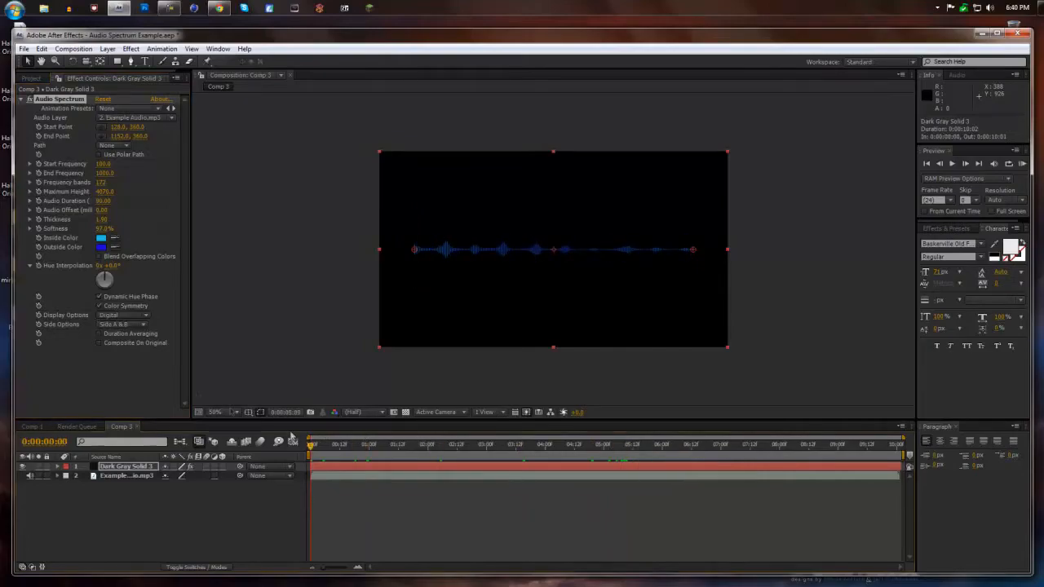
- Try analog lines and dots, then set Display Options to Digital and preview
left_click(124, 314)
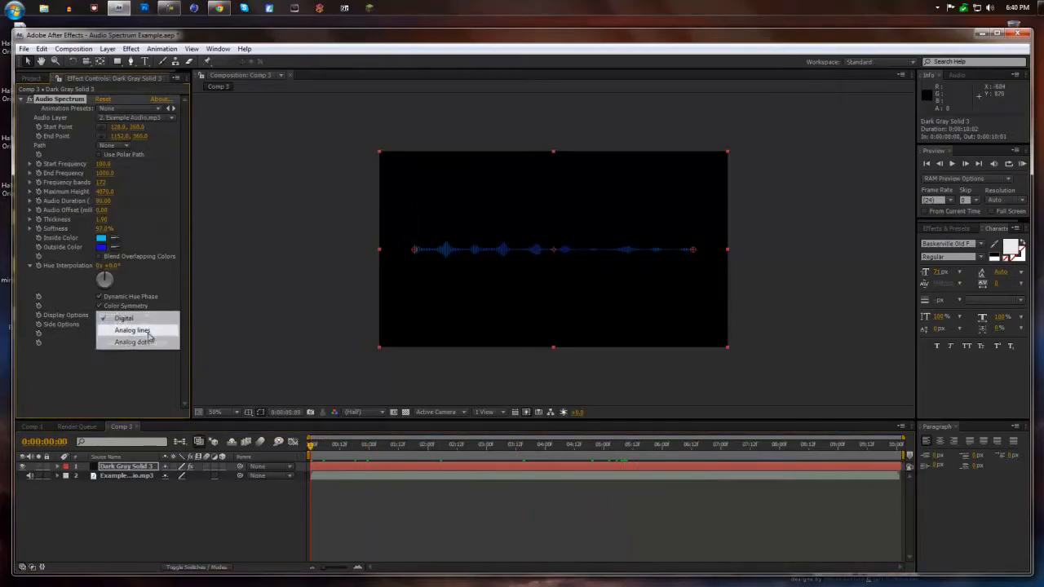
left_click(132, 330)
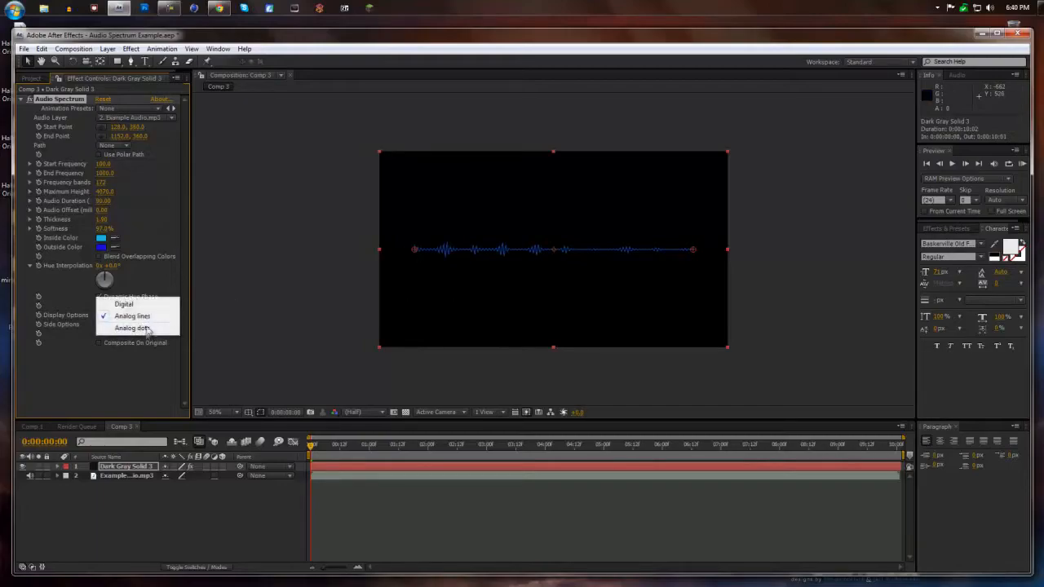
left_click(132, 328)
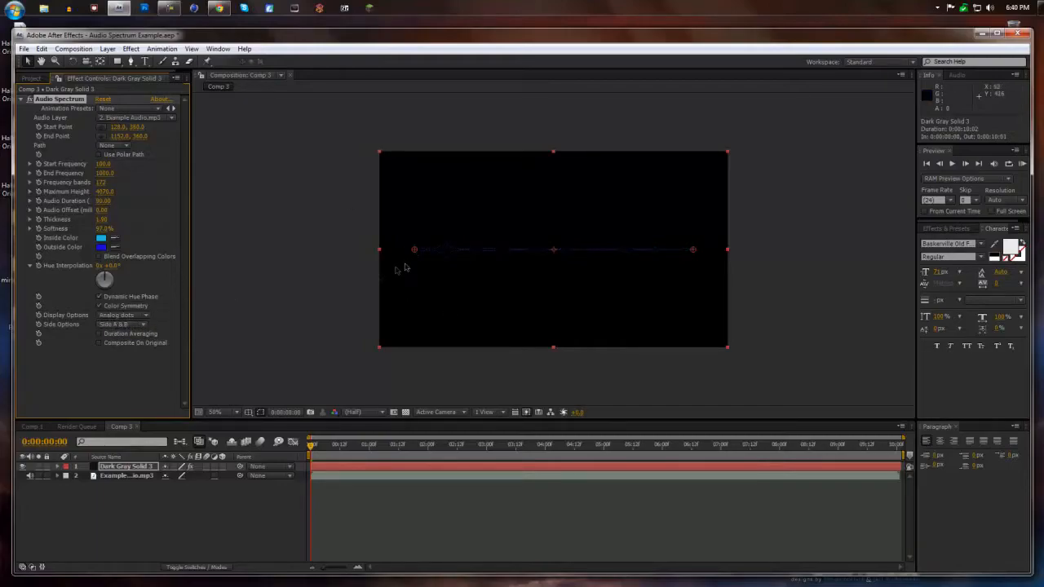
left_click(127, 324)
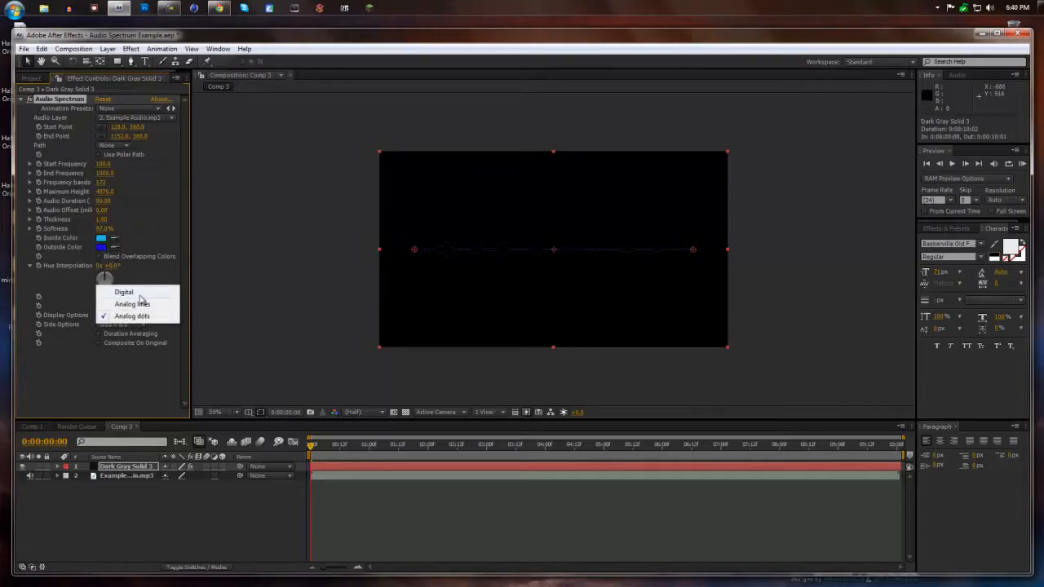
left_click(124, 293)
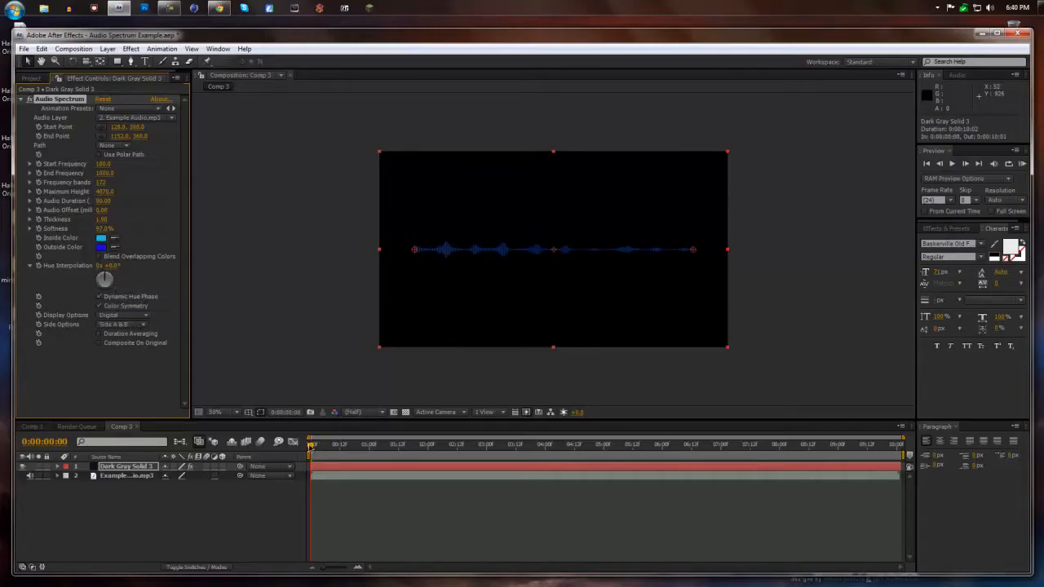
left_click(789, 444)
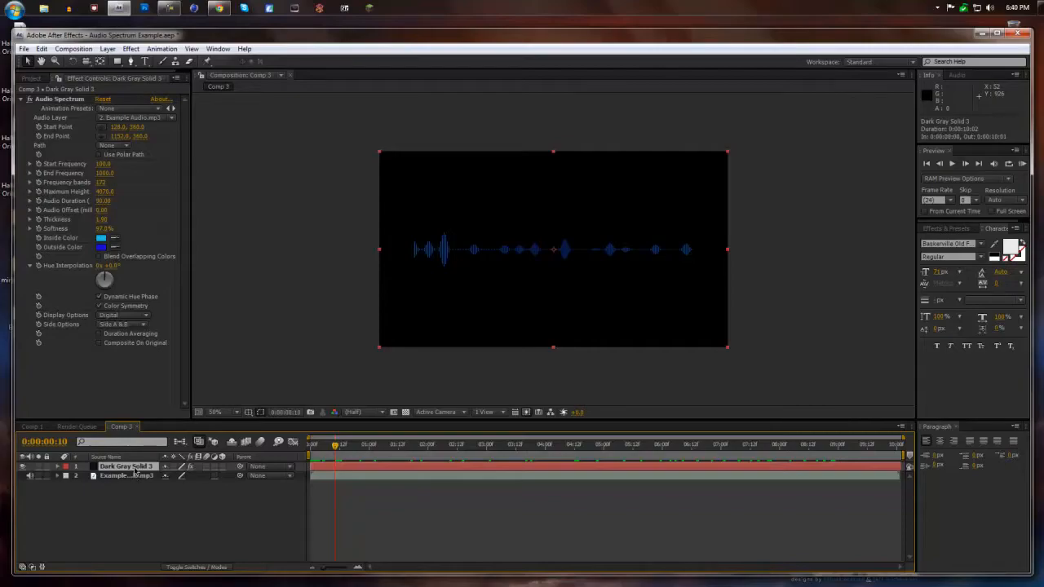
- Duplicate the solid; set 95–2400 Hz, 201 bands, thickness 2.80, audio offset 10
key("ctrl+d")
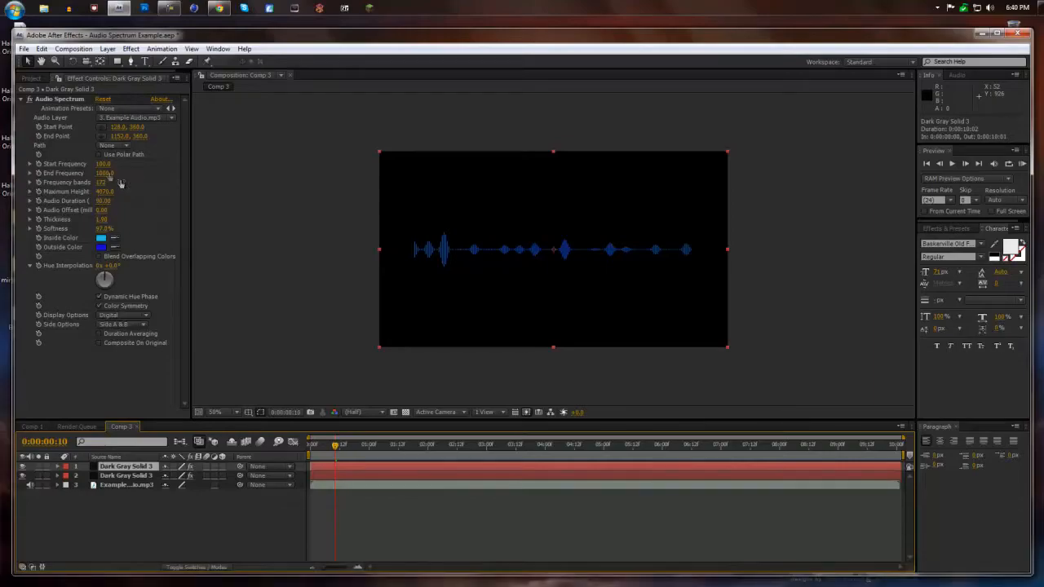
left_click(104, 164)
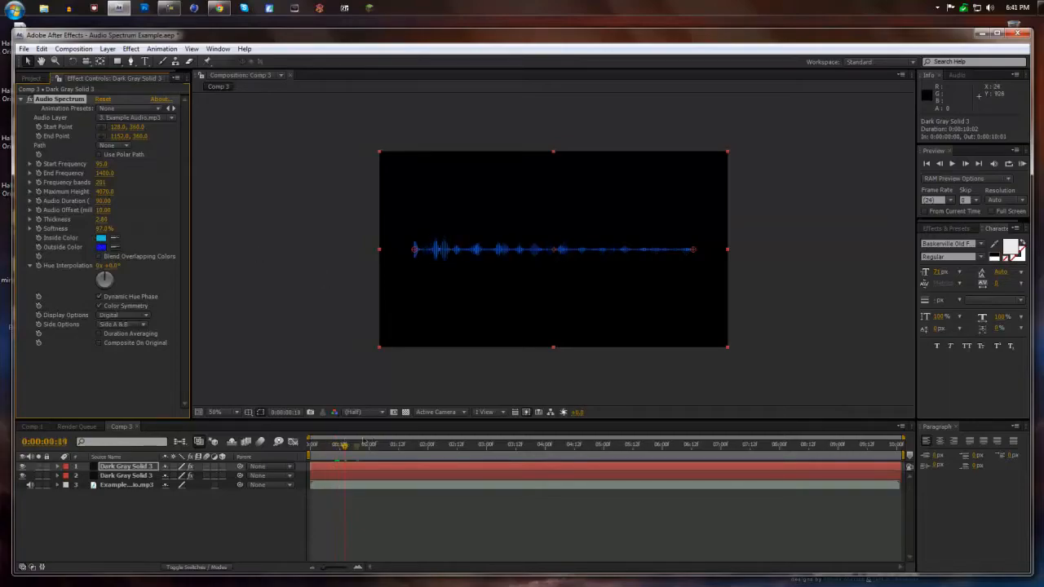
left_click(554, 444)
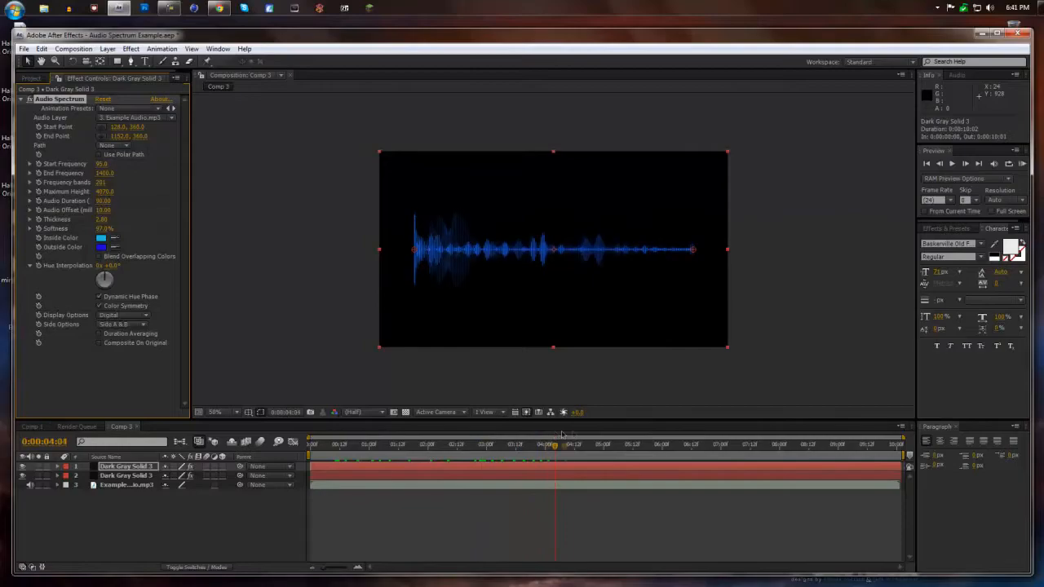
left_click(326, 444)
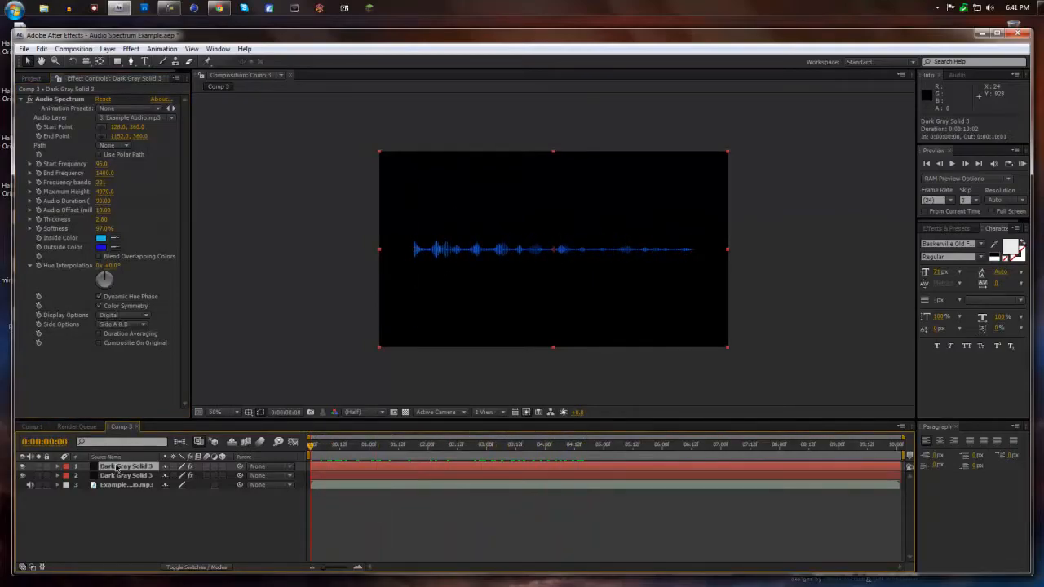
- Duplicate again as analog dots with maximum height 5220 and thickness 2.40
key("ctrl+d")
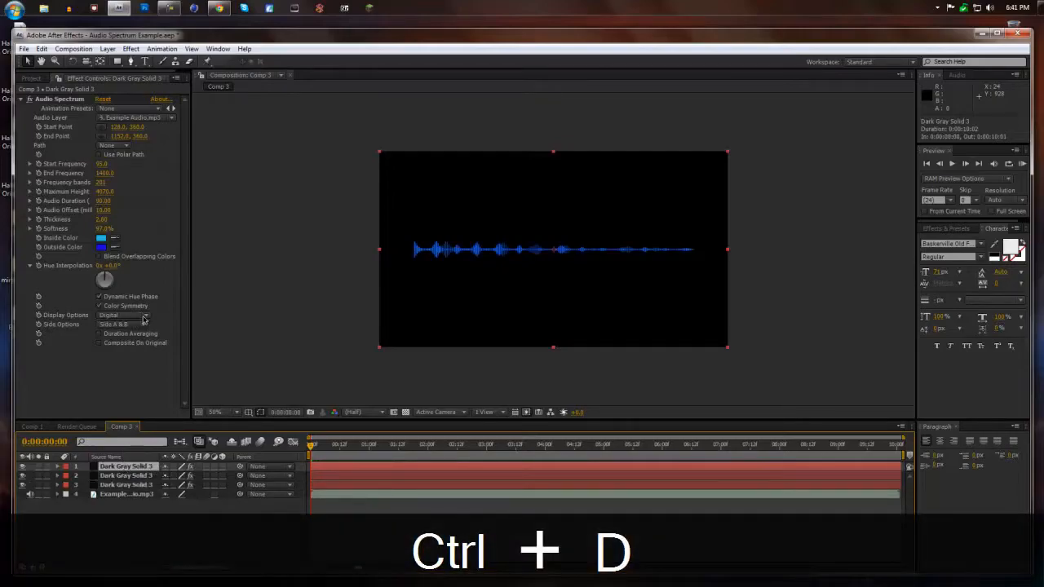
left_click(124, 316)
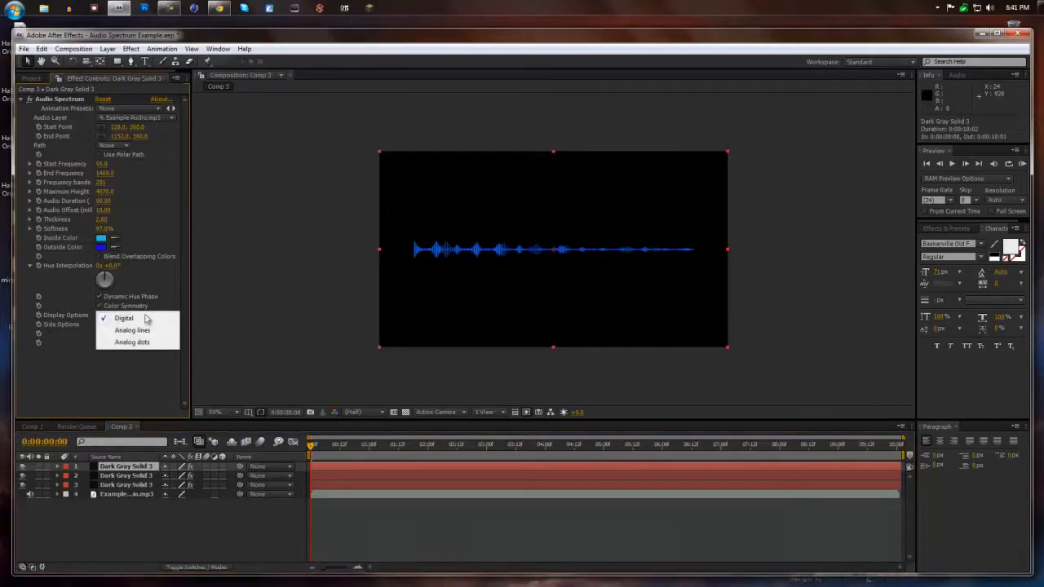
left_click(132, 342)
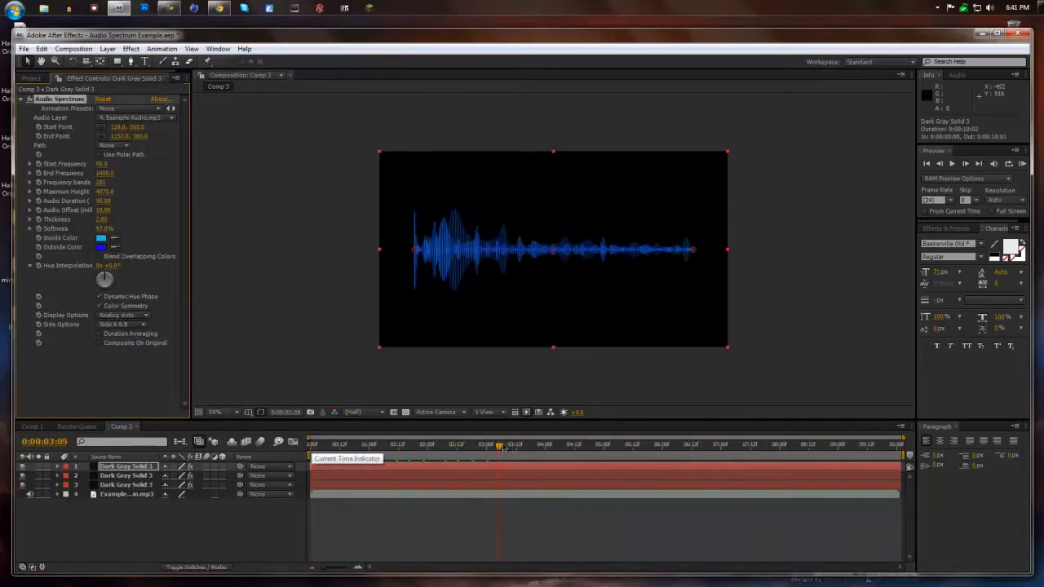
left_click_drag(500, 445, 353, 445)
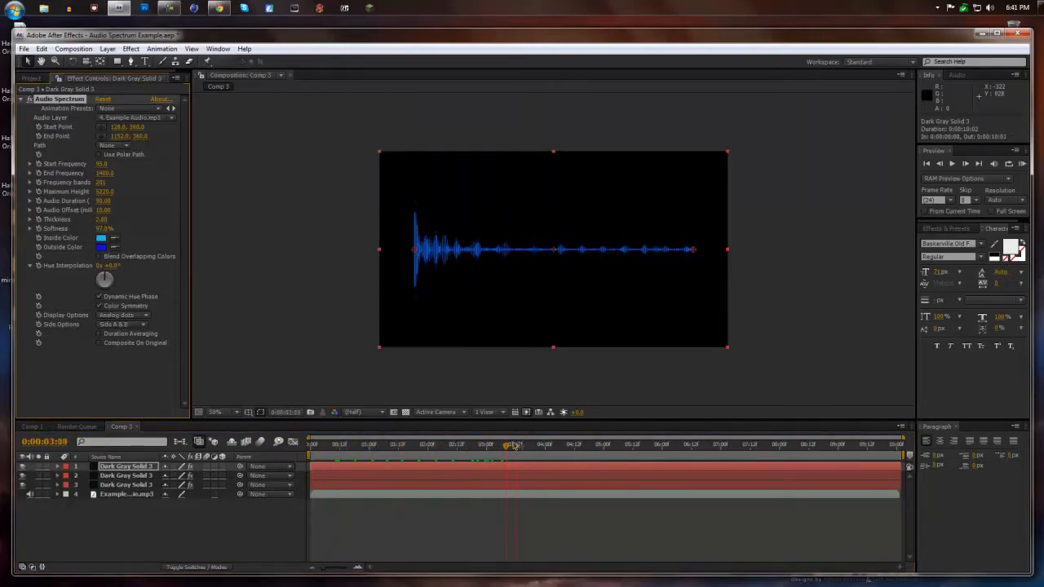
left_click(309, 444)
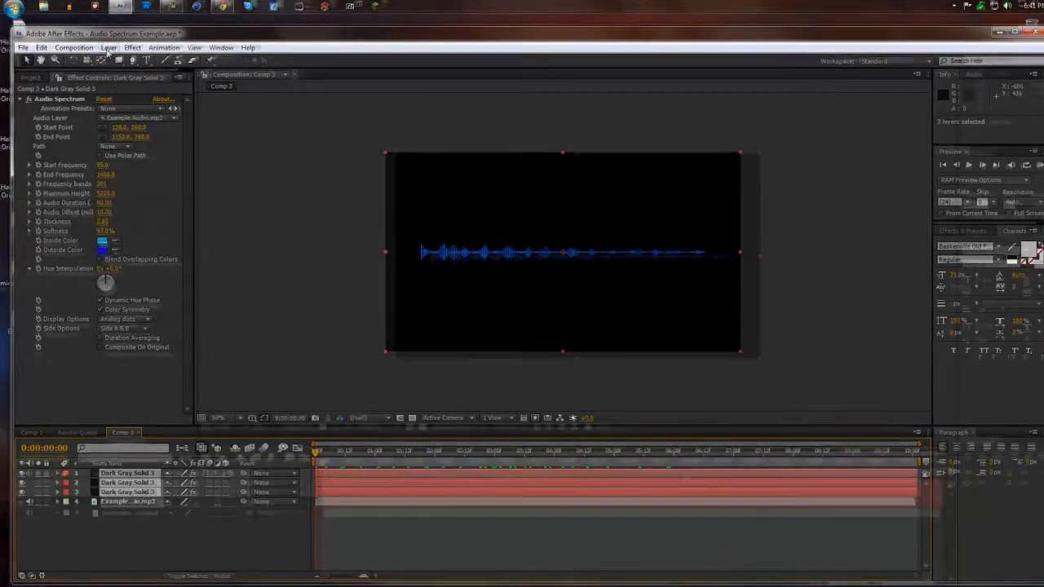
- Pre-compose the three spectrum solids into Pre-comp 2, moving all attributes
left_click(108, 47)
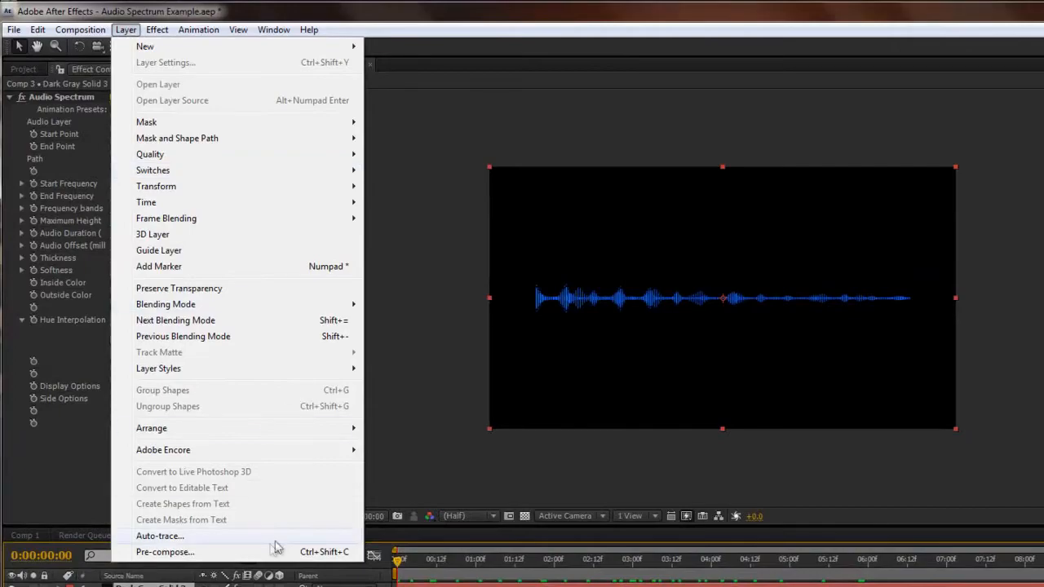
left_click(166, 552)
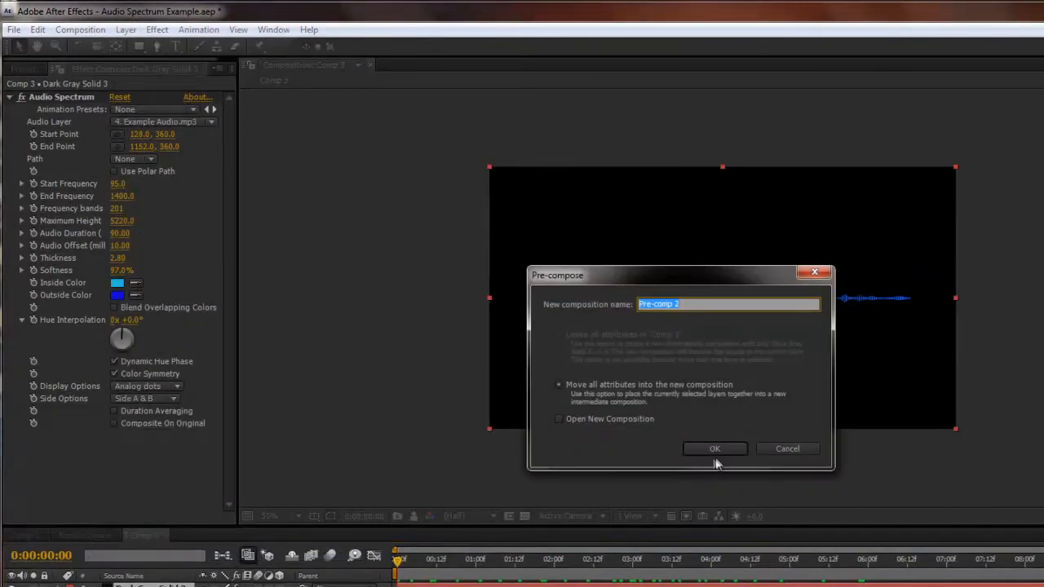
left_click(715, 449)
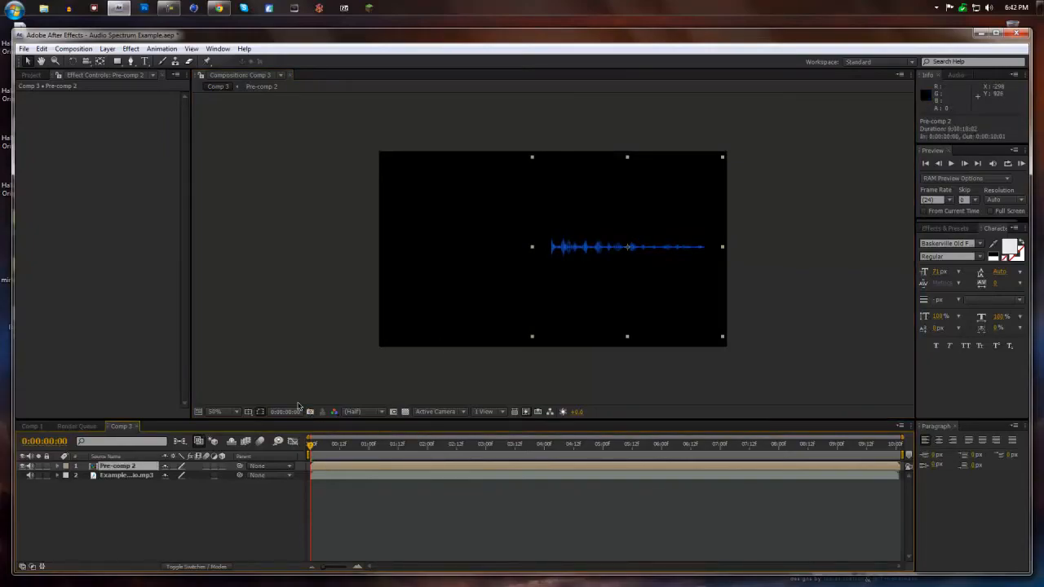
- Duplicate Pre-comp 2 with Ctrl+D to make the mirrored copy
key("ctrl+d")
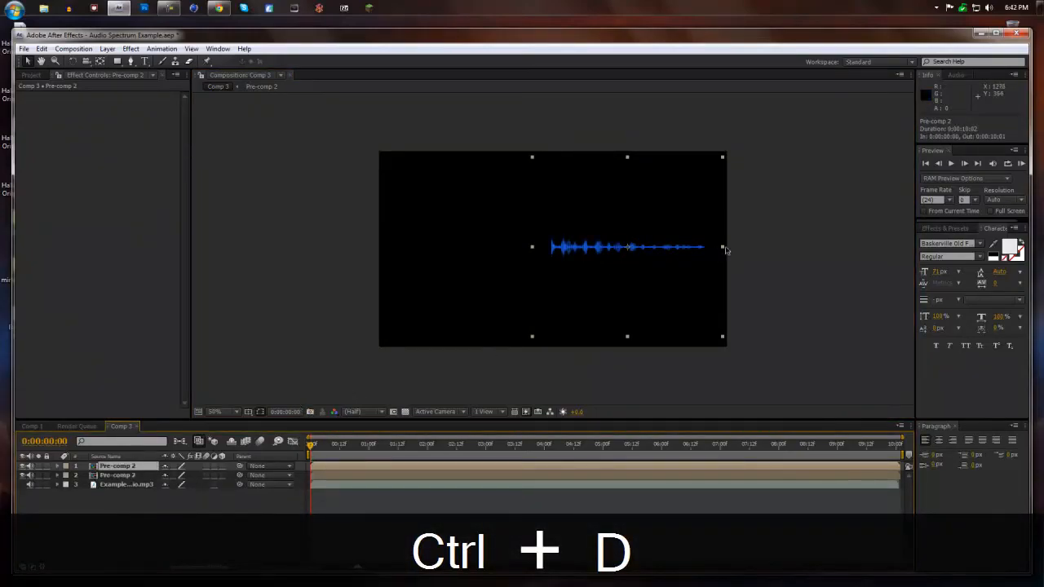
key("ctrl+d")
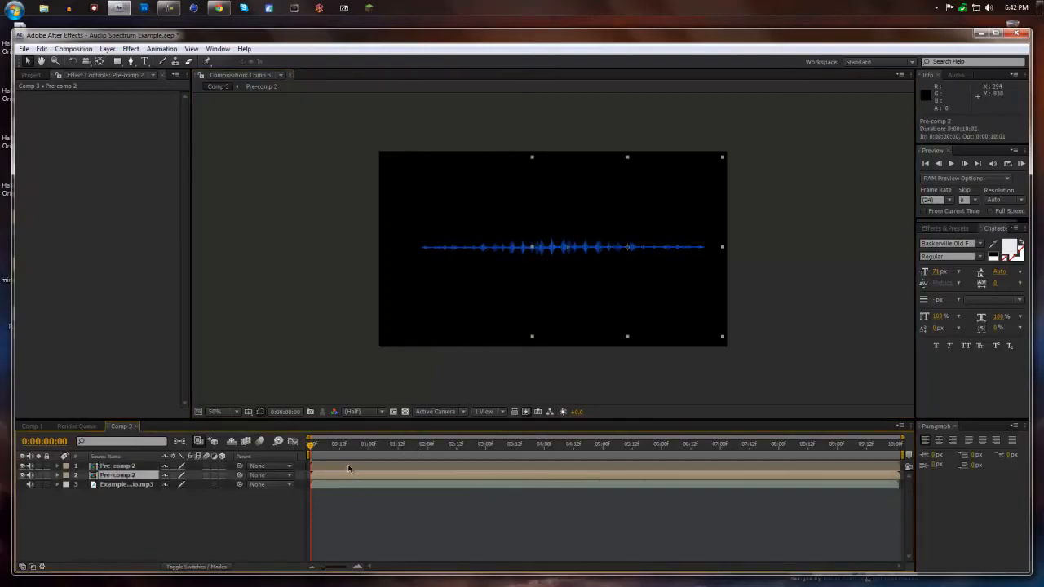
- Pre-compose both mirrored Pre-comp 2 waveform layers into one new nested composition
left_click(106, 48)
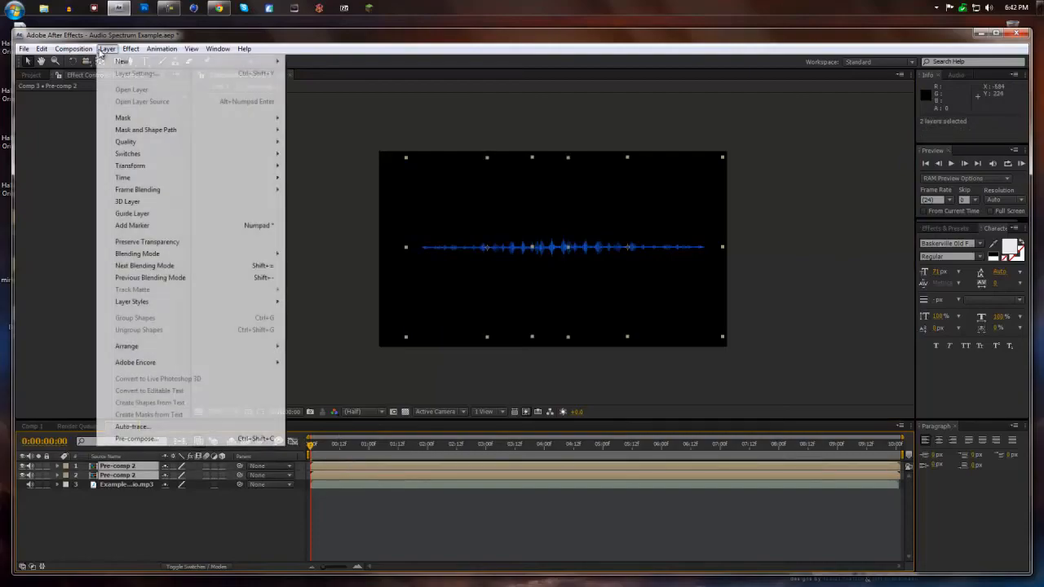
left_click(135, 427)
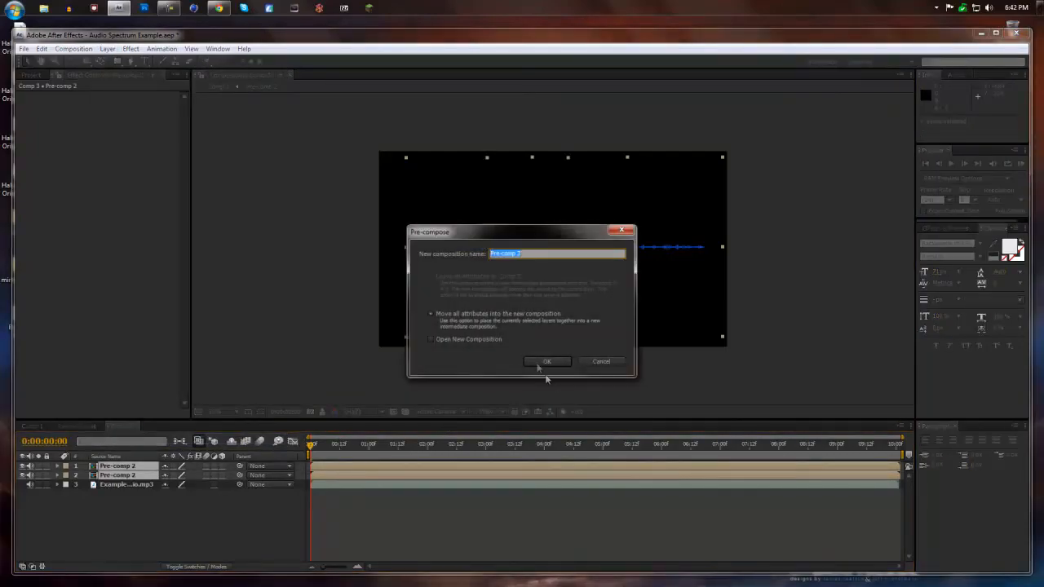
left_click(547, 362)
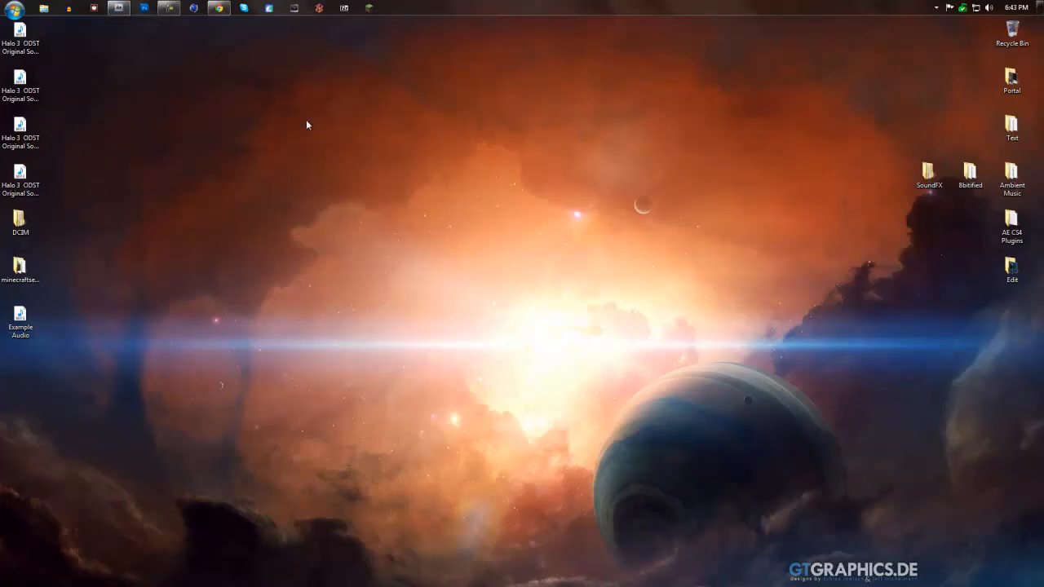
mouse_move(289, 124)
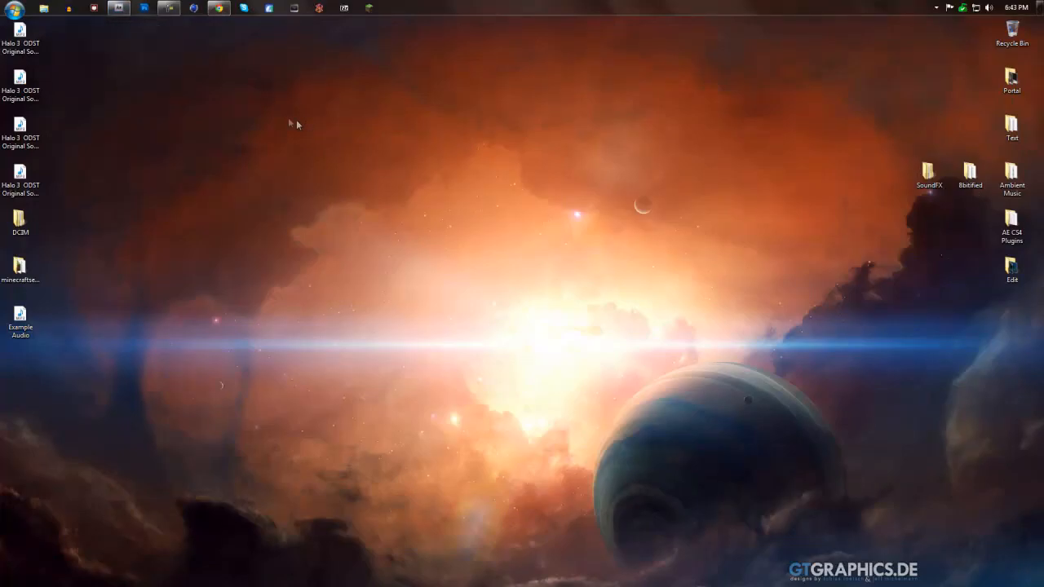